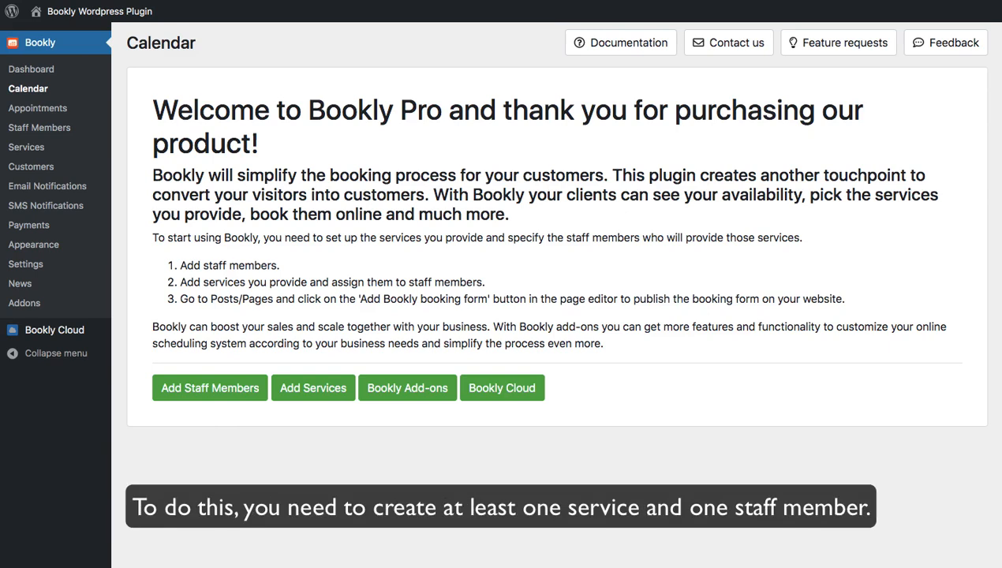
- Show the Bookly Services page with its empty services list
click(27, 147)
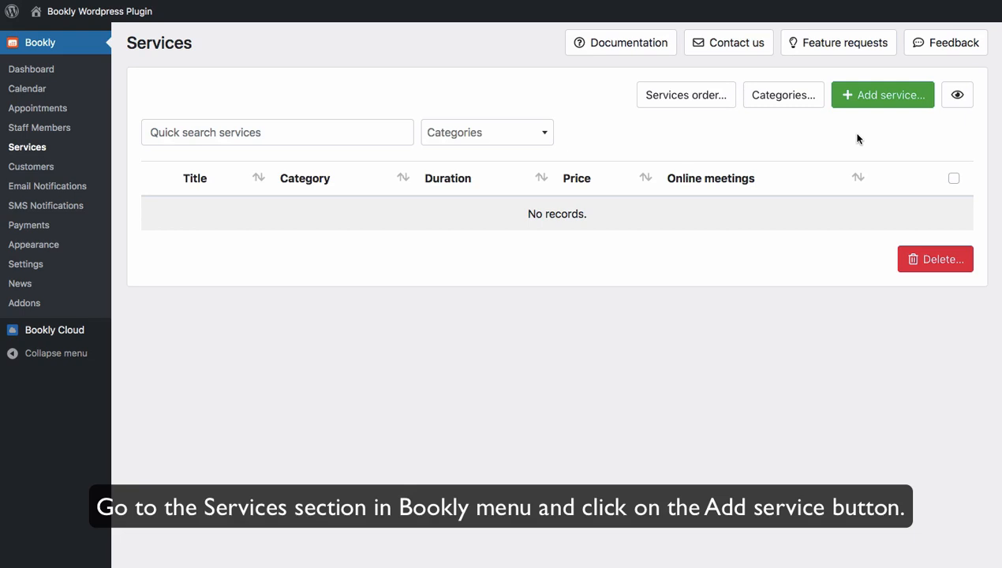
mouse_move(865, 104)
text(Ser)
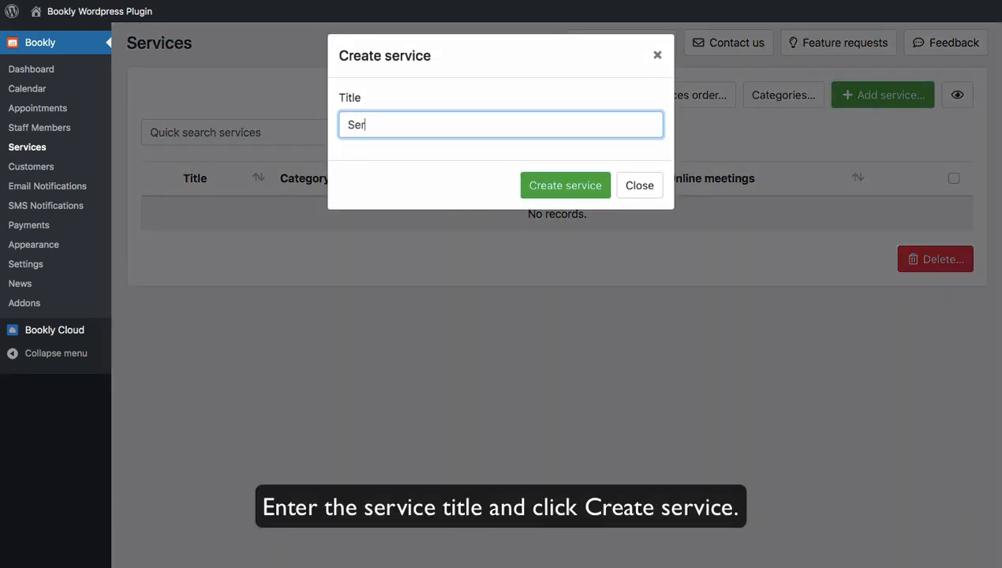
- Create 'Service 1' with price 10.00, save it, and answer the staff-update prompt
click(565, 185)
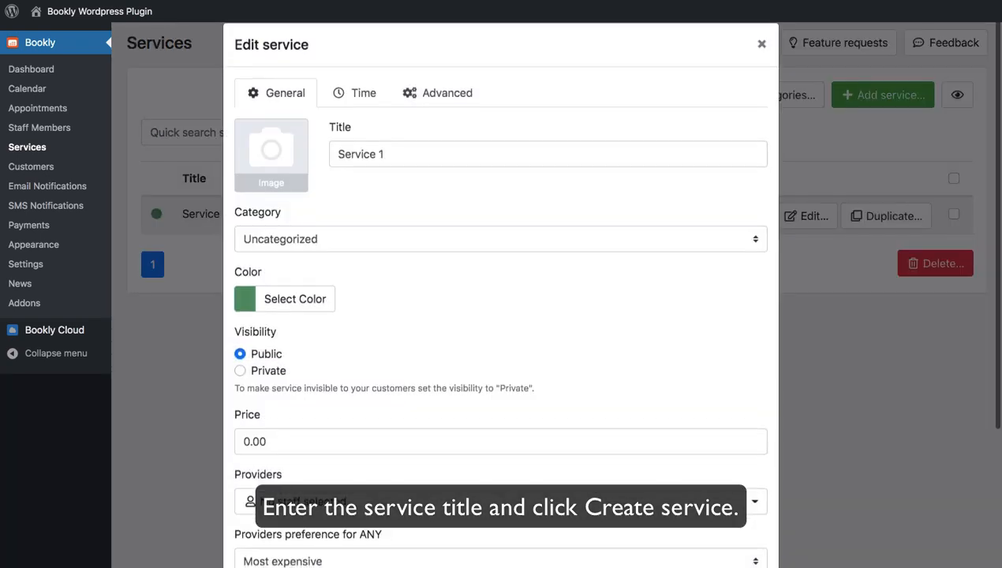
scroll(down, 3)
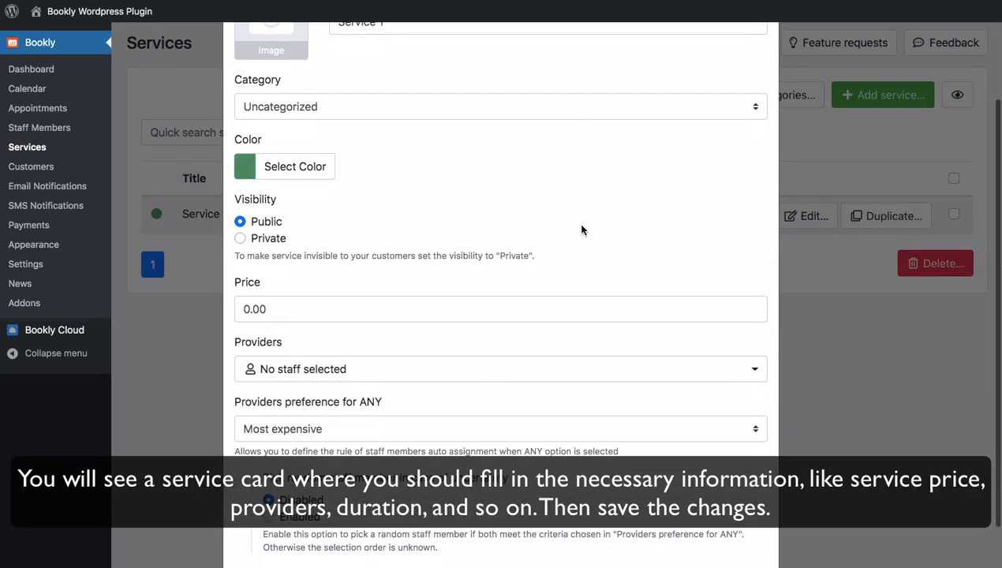
scroll(down, 3)
text(10)
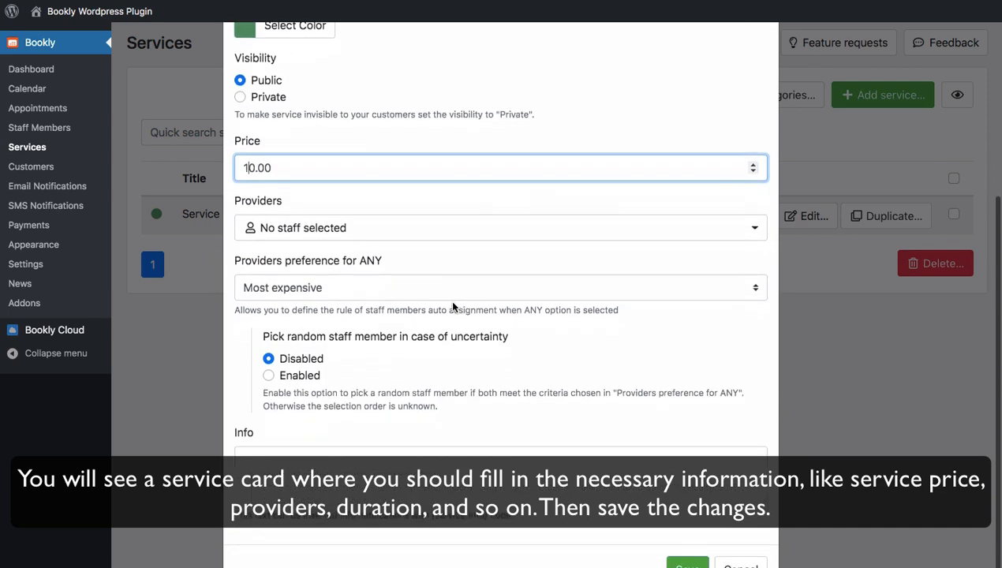
click(688, 565)
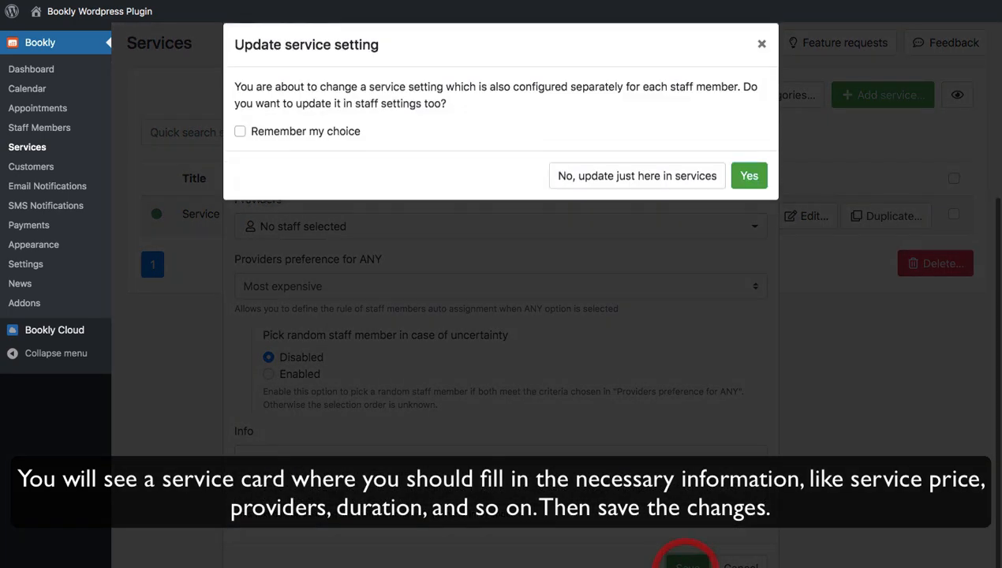
click(748, 175)
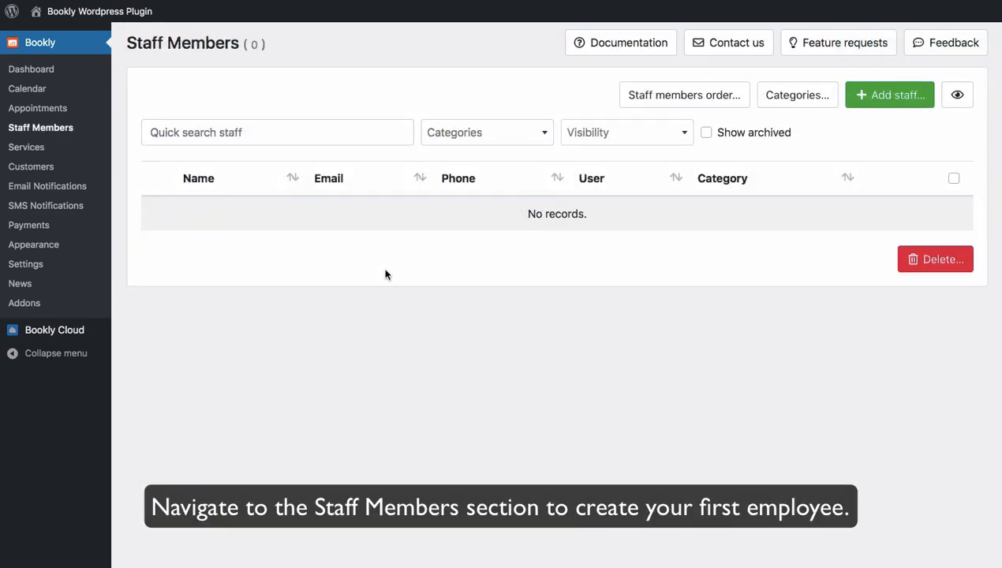
mouse_move(691, 253)
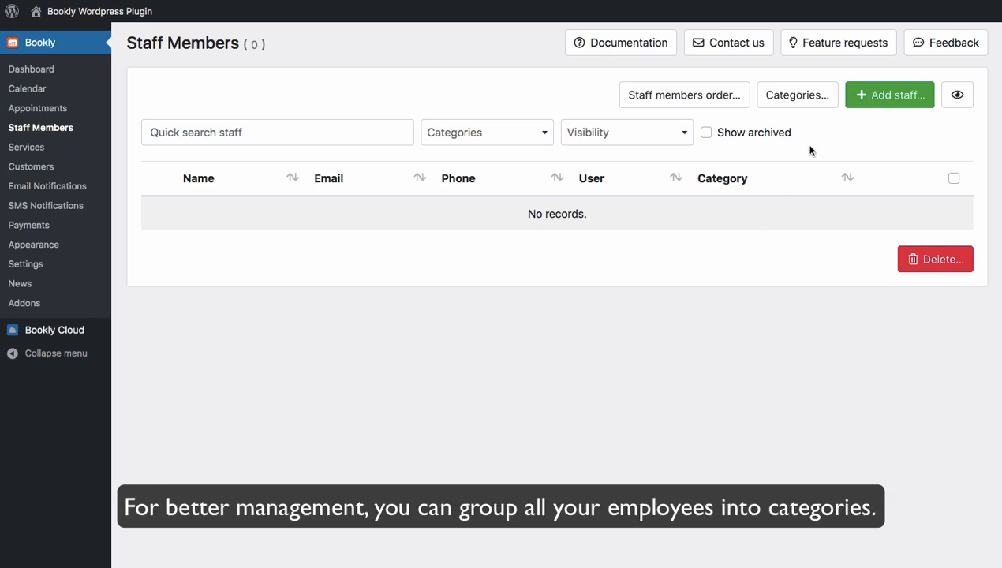
- Review the staff Categories dialog and close it without changes
click(797, 95)
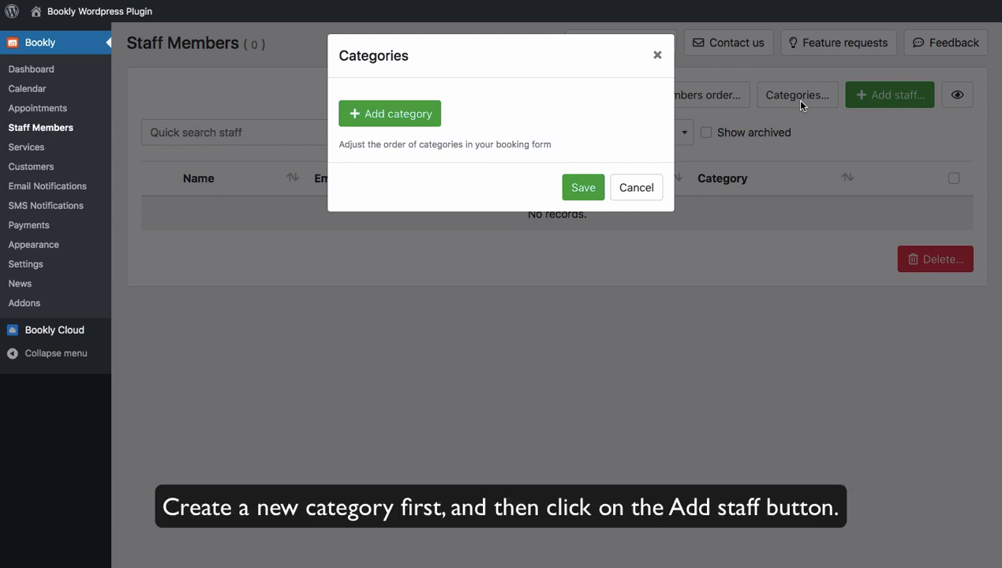
mouse_move(657, 55)
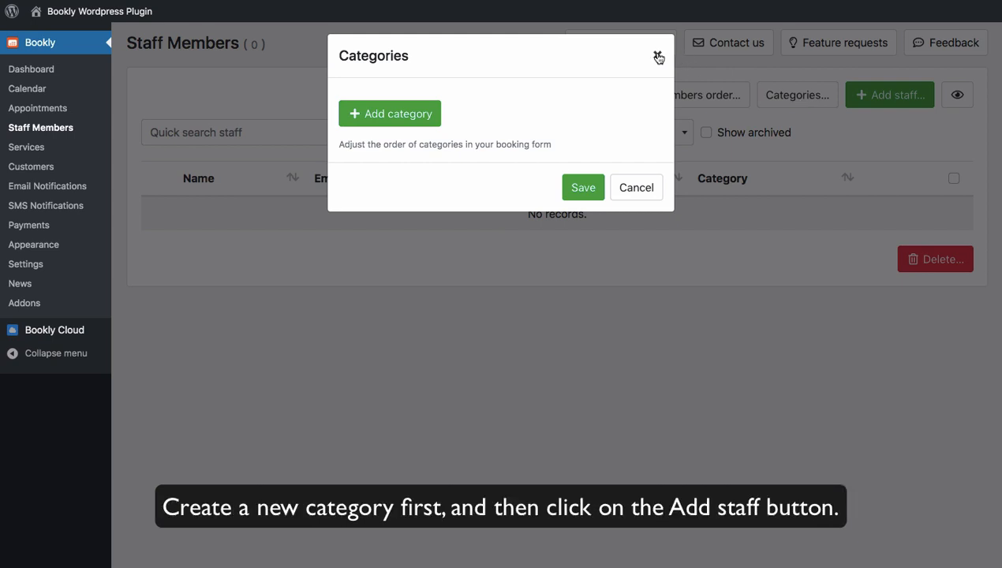
click(891, 94)
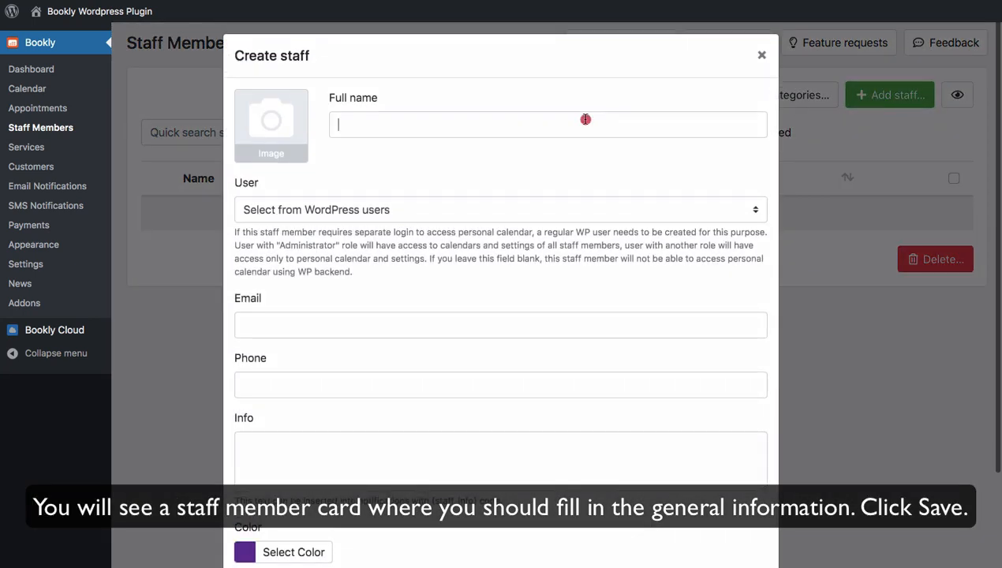
text(Peter Whi)
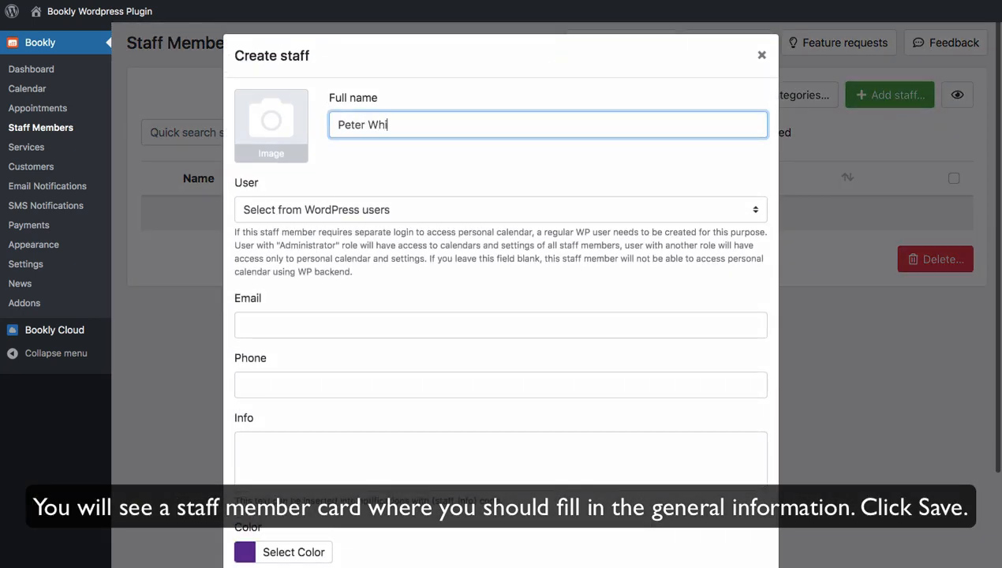
scroll(down, 3)
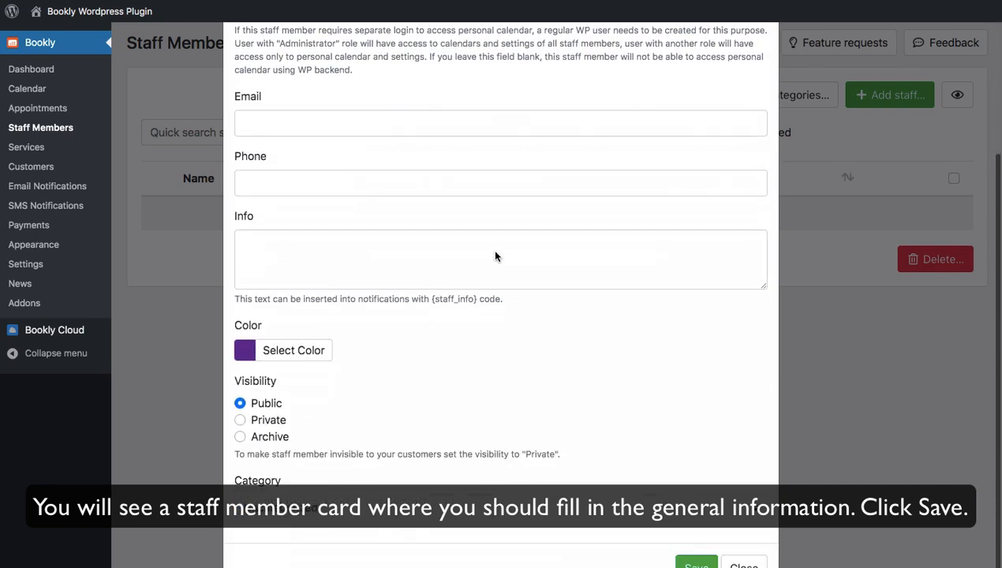
click(698, 565)
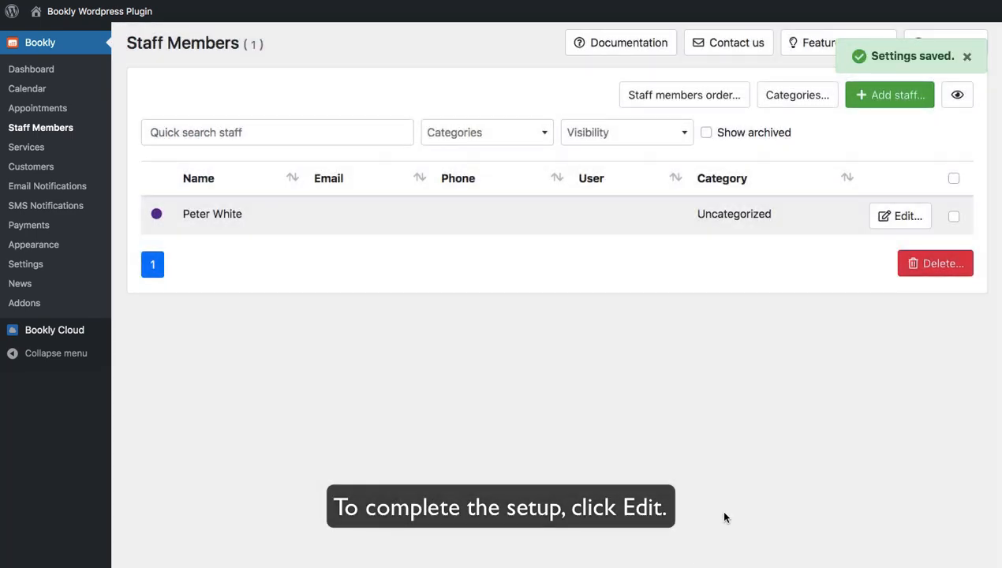
click(899, 215)
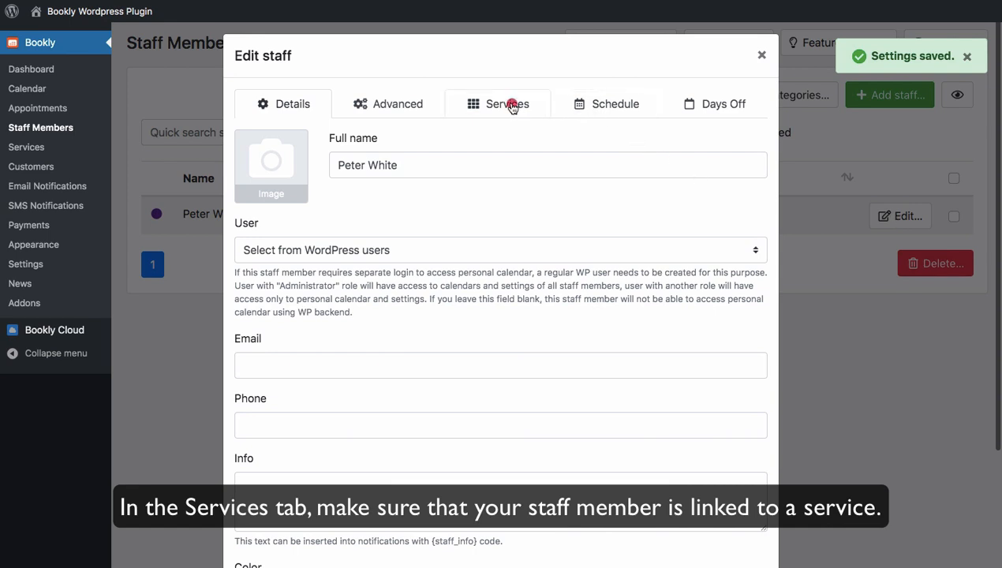
click(508, 104)
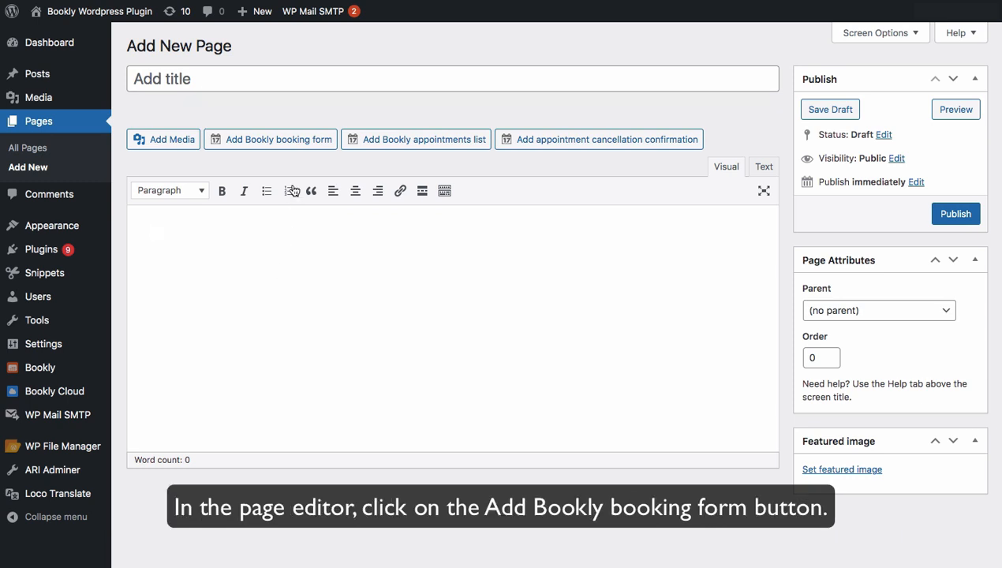
- Insert a Bookly booking form into the new page with every field at its default
click(270, 139)
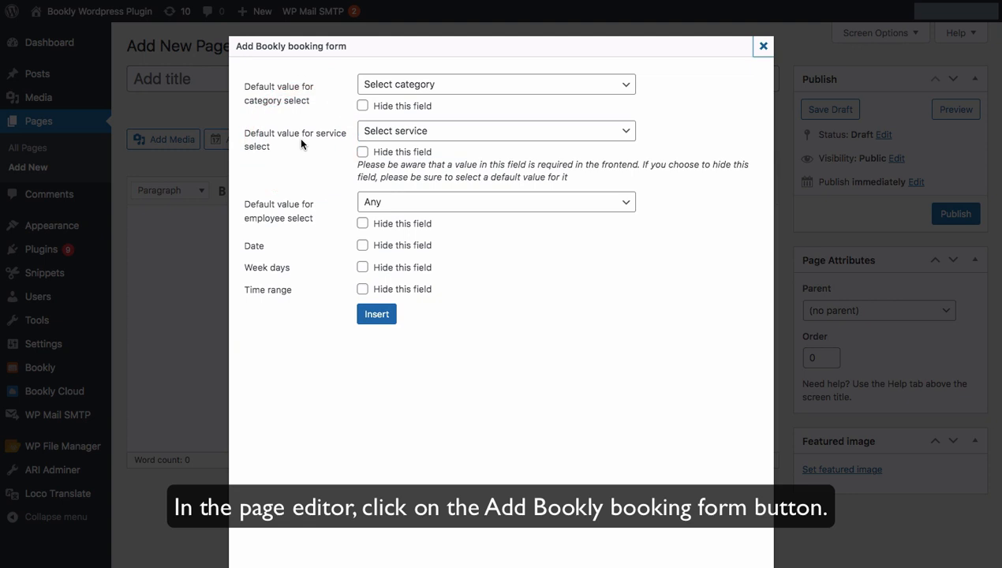
mouse_move(346, 224)
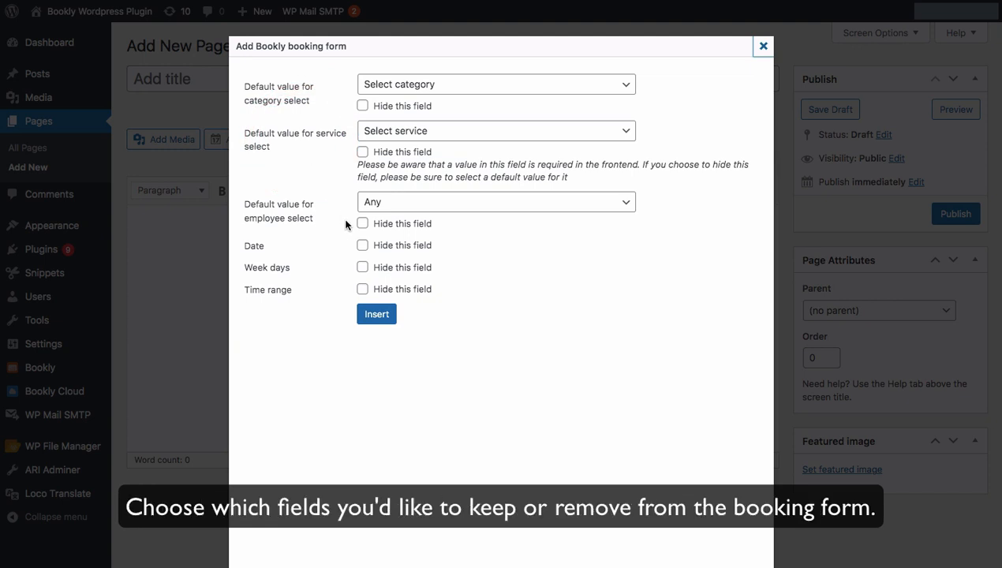
mouse_move(416, 283)
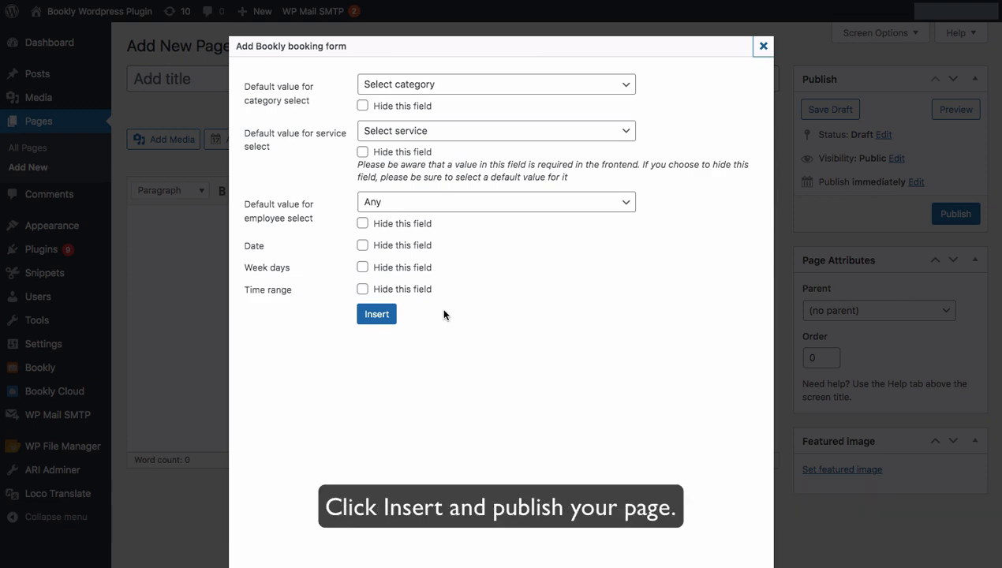
click(376, 314)
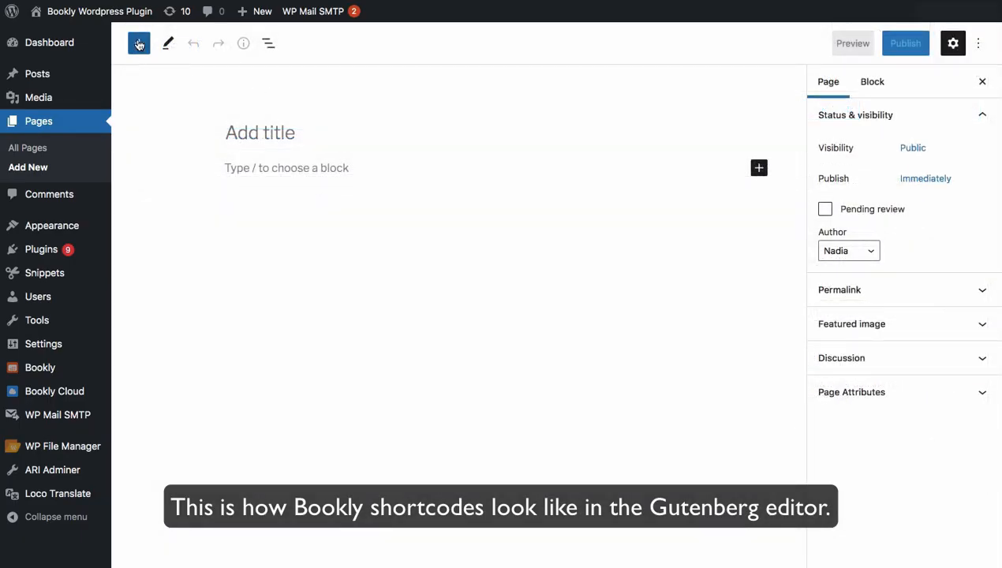
- Add the 'Bookly - Booking form' block from the block inserter's BOOKLY section
click(139, 44)
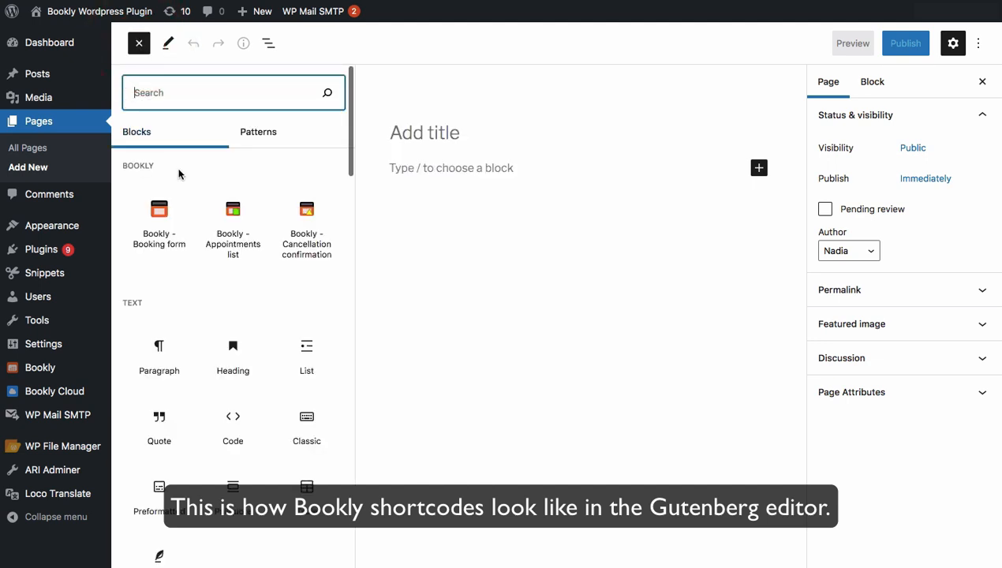
click(158, 226)
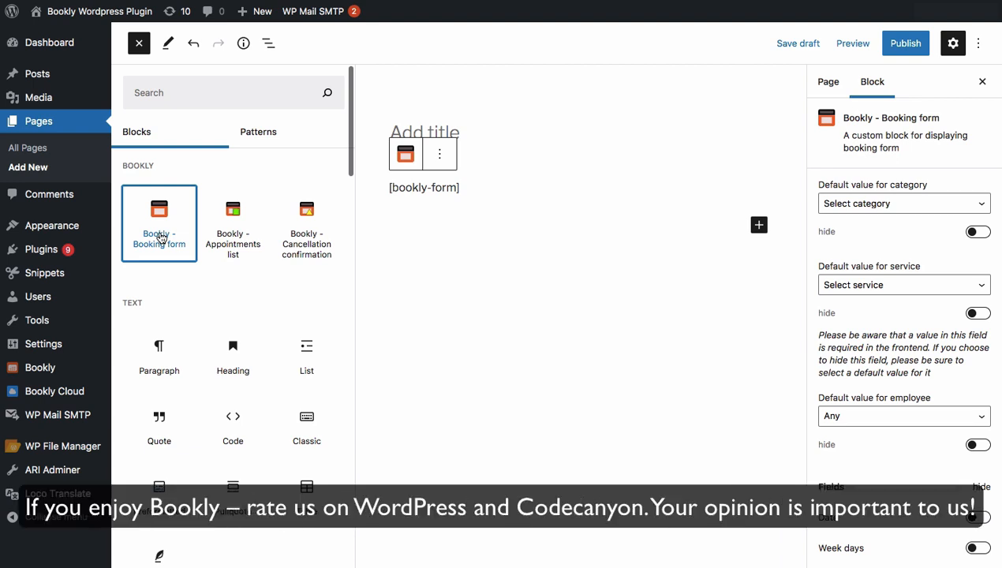
mouse_move(306, 224)
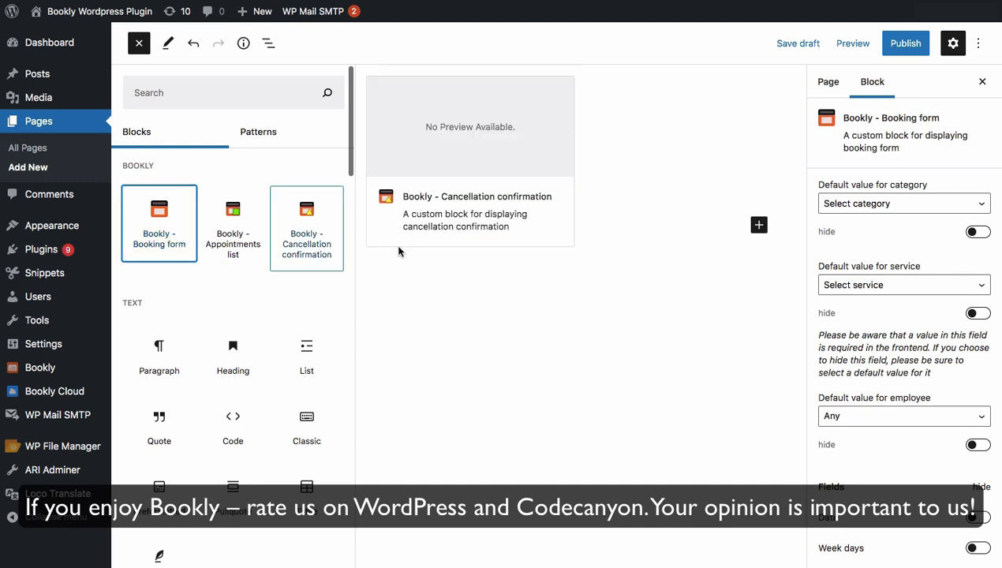
click(158, 224)
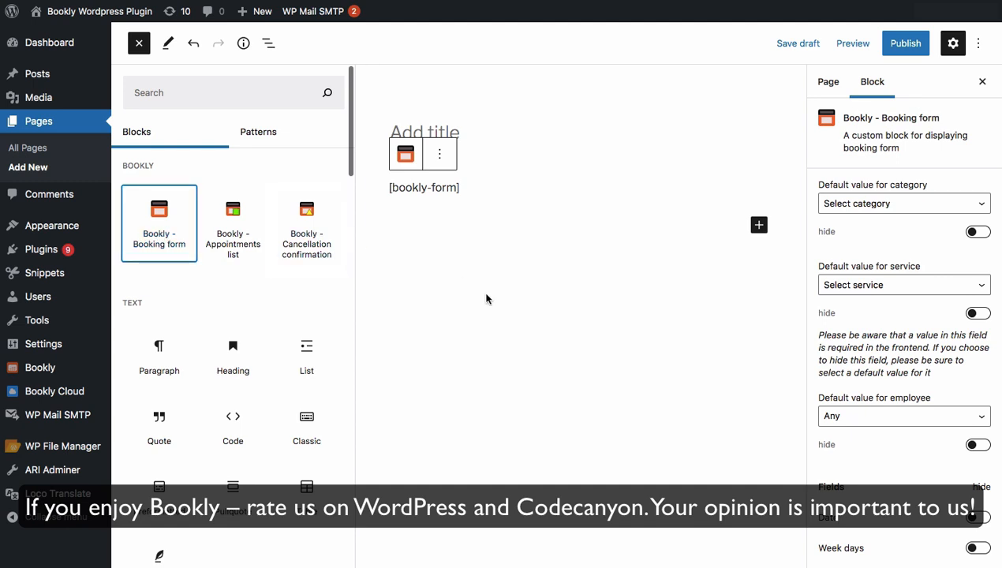